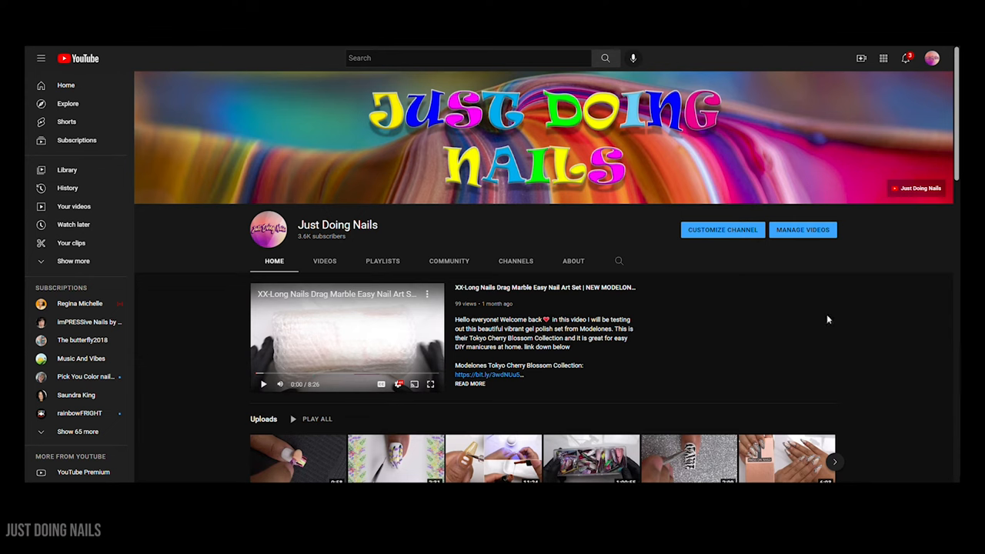
mouse_move(924, 69)
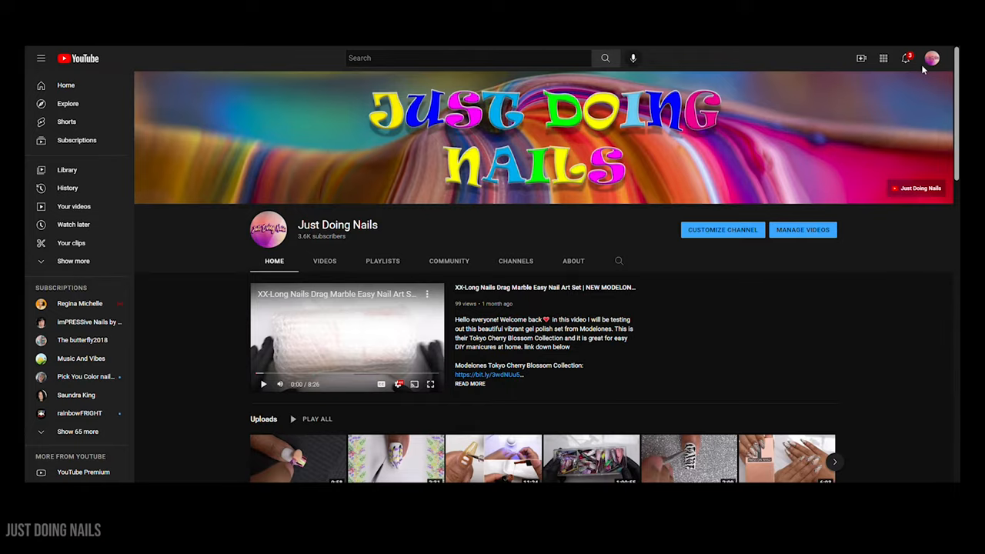
- Go from the Just Doing Nails channel page into YouTube Studio via the account menu
left_click(933, 59)
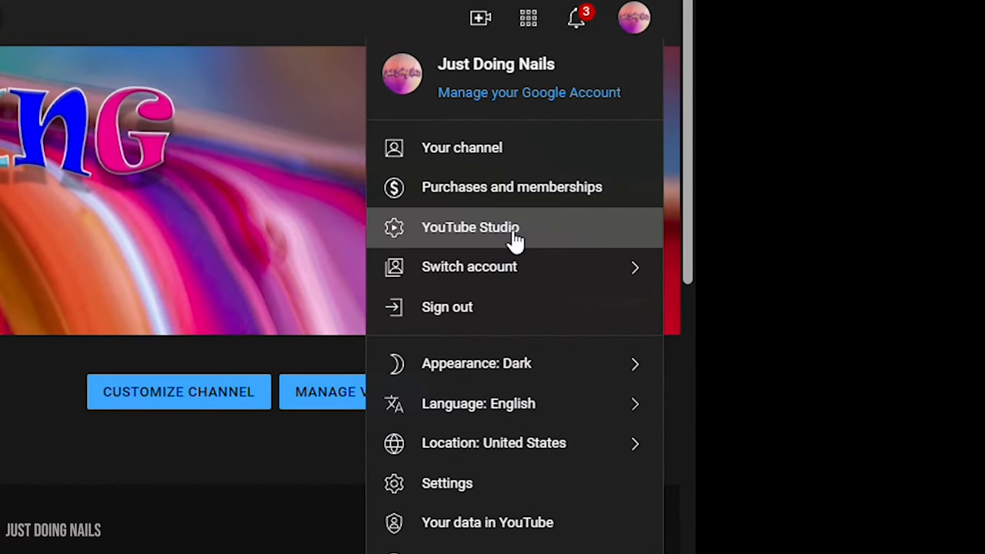
left_click(471, 228)
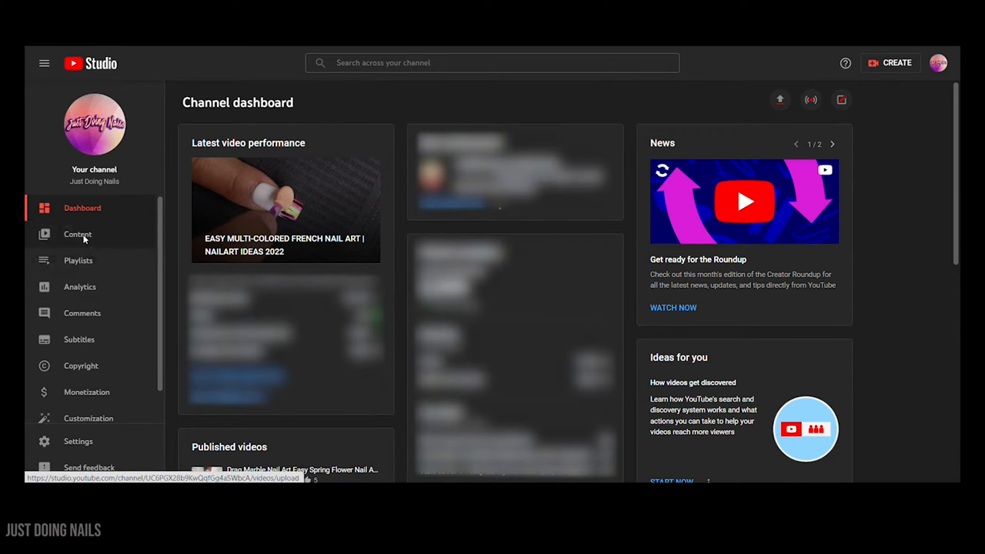
- View the channel's Content list, switch to Live streams, then bring up channel Settings
left_click(77, 234)
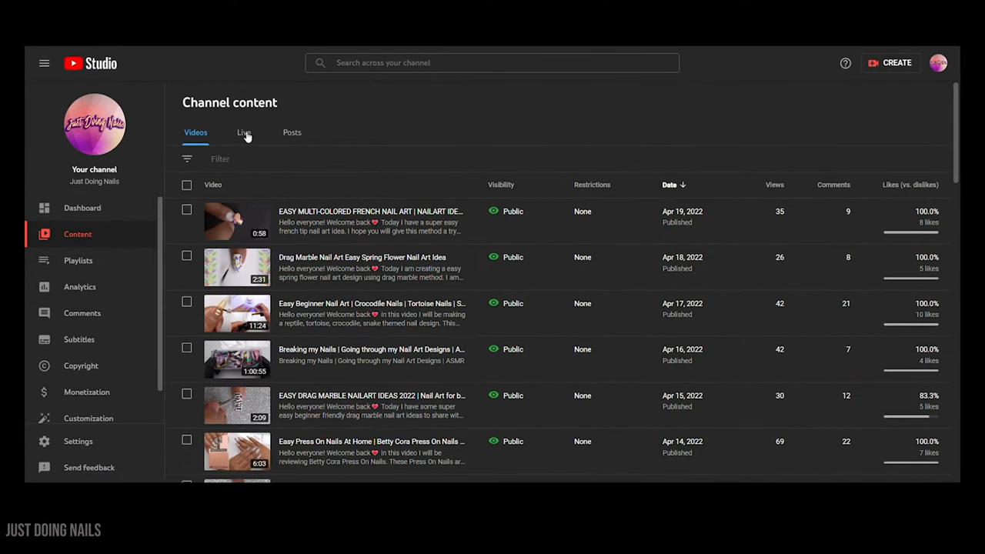
left_click(244, 133)
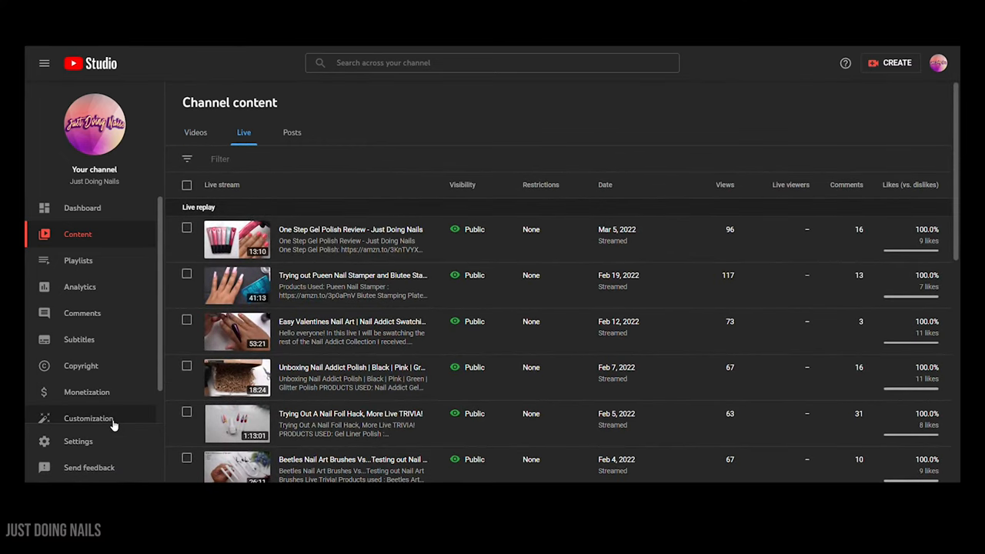
left_click(77, 440)
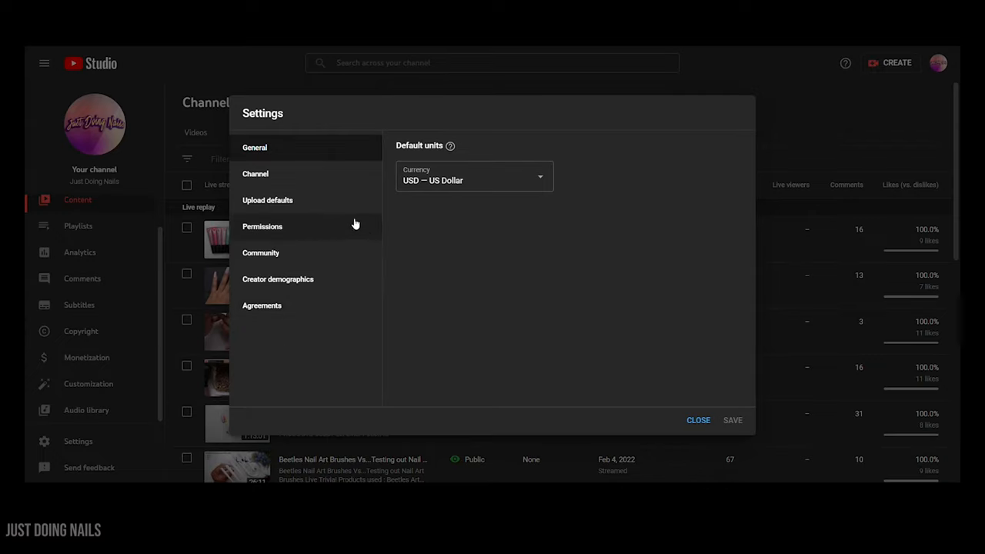
- Show Upload defaults' Advanced settings with the Comments section set to 'Allow all comments'
left_click(268, 200)
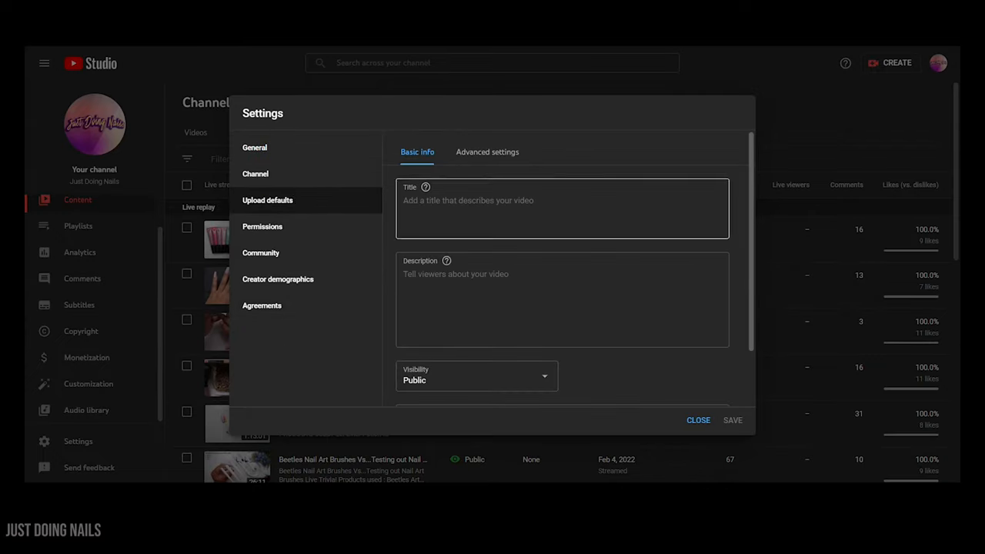
left_click(486, 152)
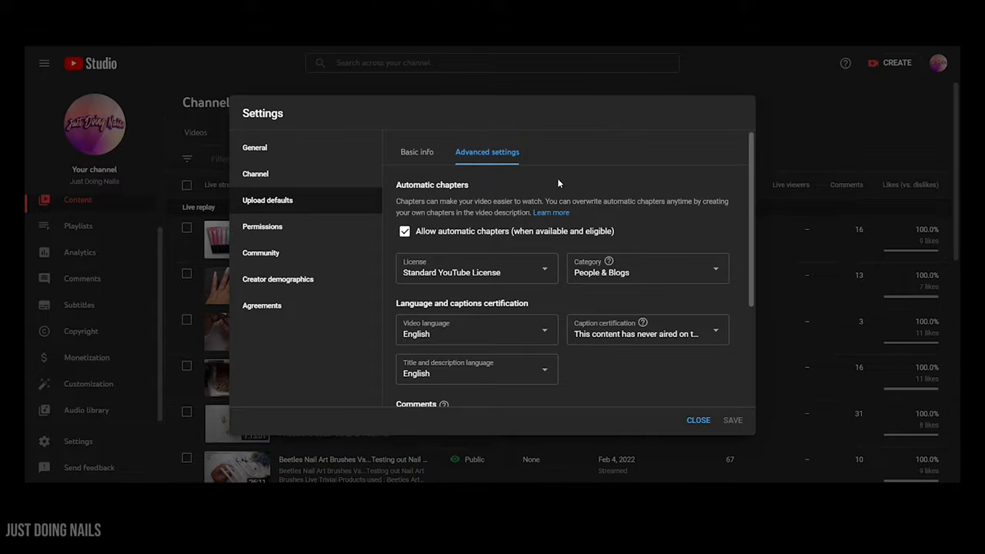
scroll("down", 3)
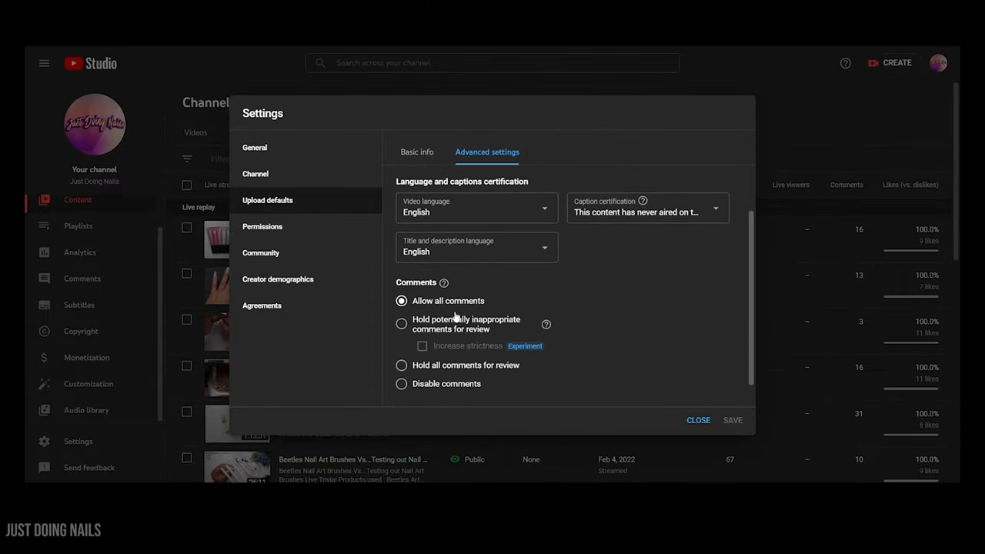